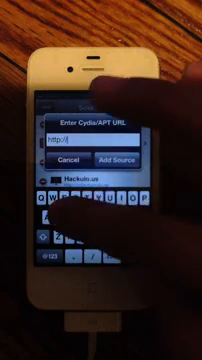
# - Enter the new repository's URL as a Cydia package source
pyautogui.write('rep')
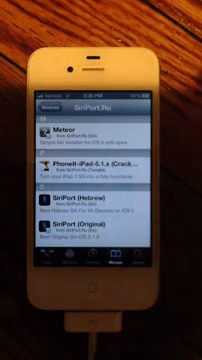
# - Pick the iPhone 4 Siri port package from the source's package list
pyautogui.scroll(-3)
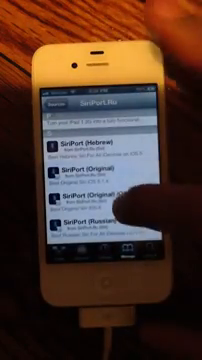
pyautogui.click(100, 184)
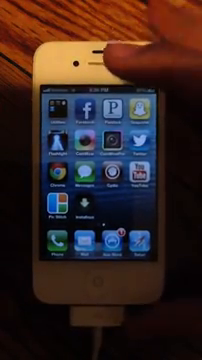
# - Swipe across the home screen to reach the Settings icon
pyautogui.hscroll(-3)
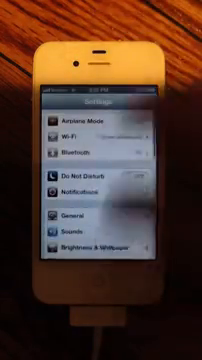
pyautogui.scroll(-3)
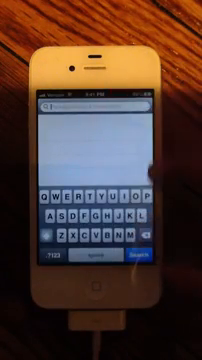
# - Search Cydia for the iFile file-browser package
pyautogui.write('Of')
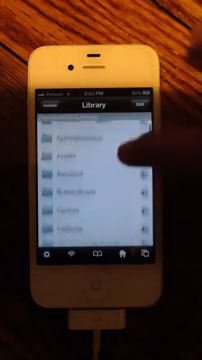
# - Scroll the Library folder list down toward the Preferences folder
pyautogui.scroll(-3)
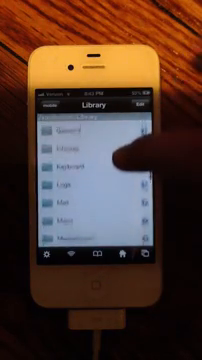
pyautogui.scroll(-3)
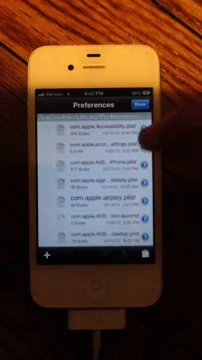
# - Look through the com.apple plist files in Preferences, then return to the home screen
pyautogui.scroll(-3)
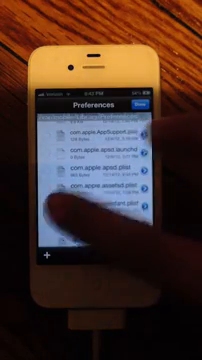
pyautogui.press('home')
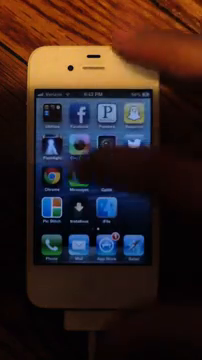